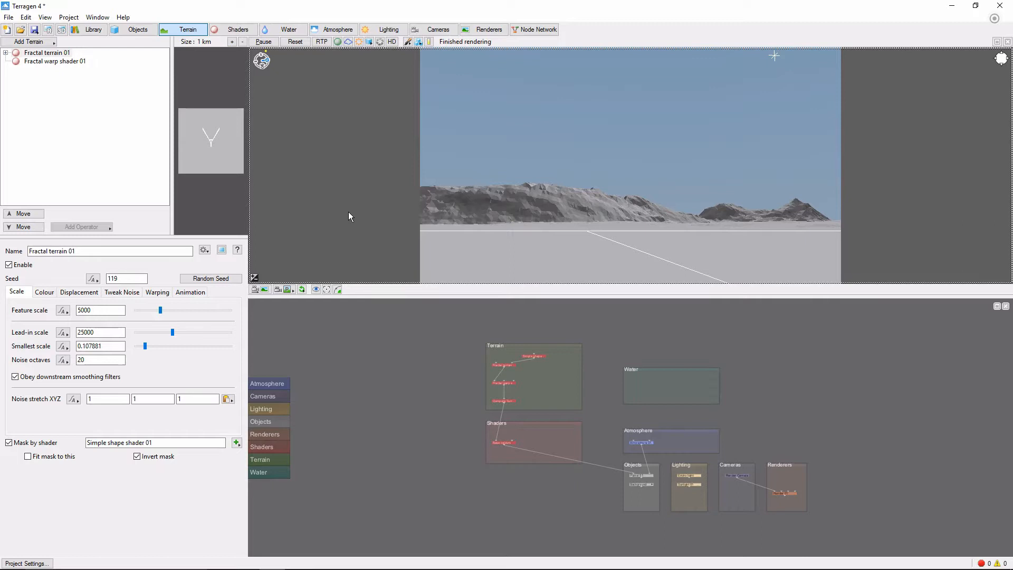
mouse_move(335, 109)
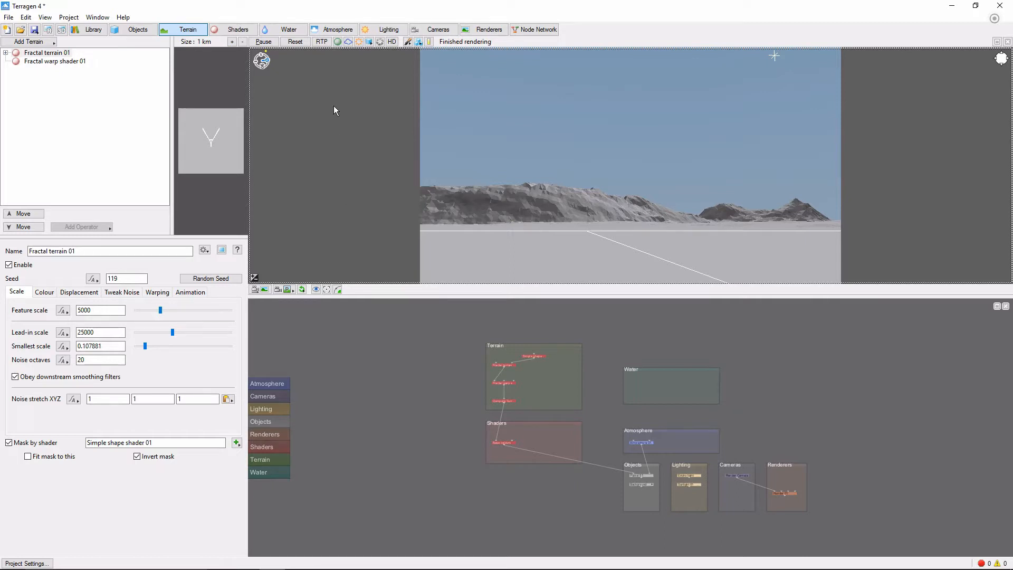
- Switch from the fractal terrain settings to the Atmosphere 01 settings
left_click(338, 29)
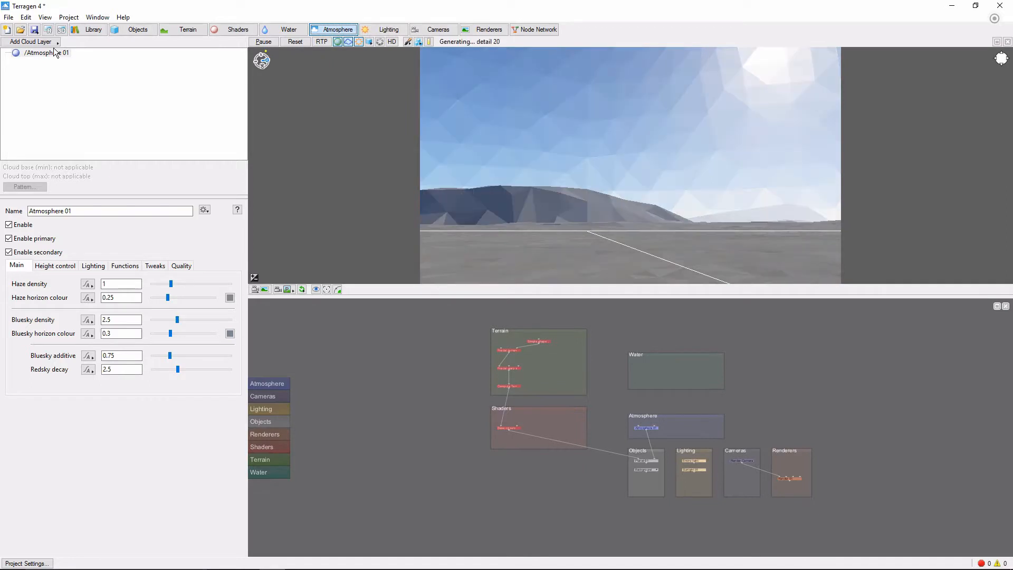
- Add a Low-level: Cumulus, Small cloud layer, Easy cloud 01, spanning 1500m to 2500m
left_click(26, 42)
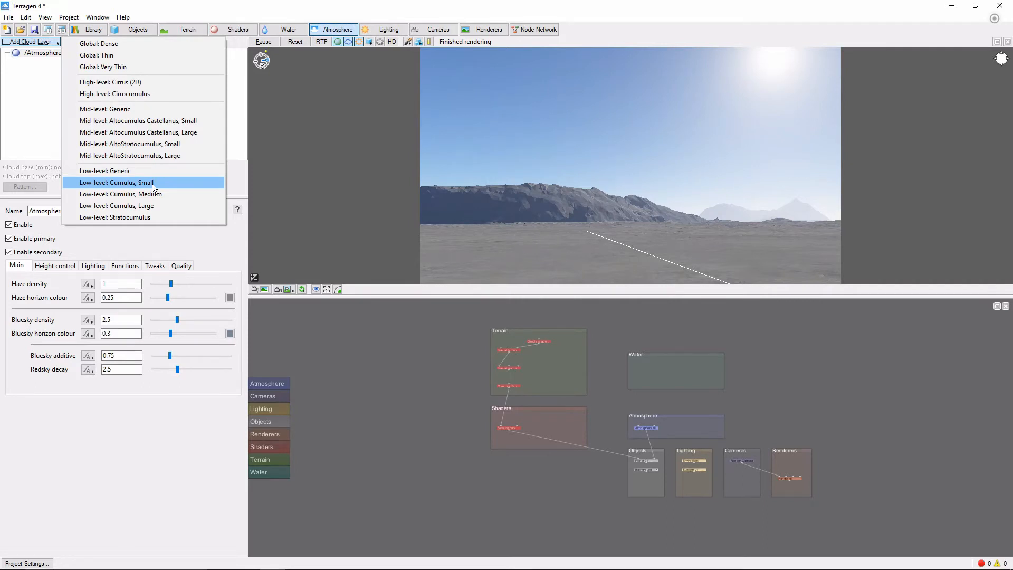
left_click(121, 182)
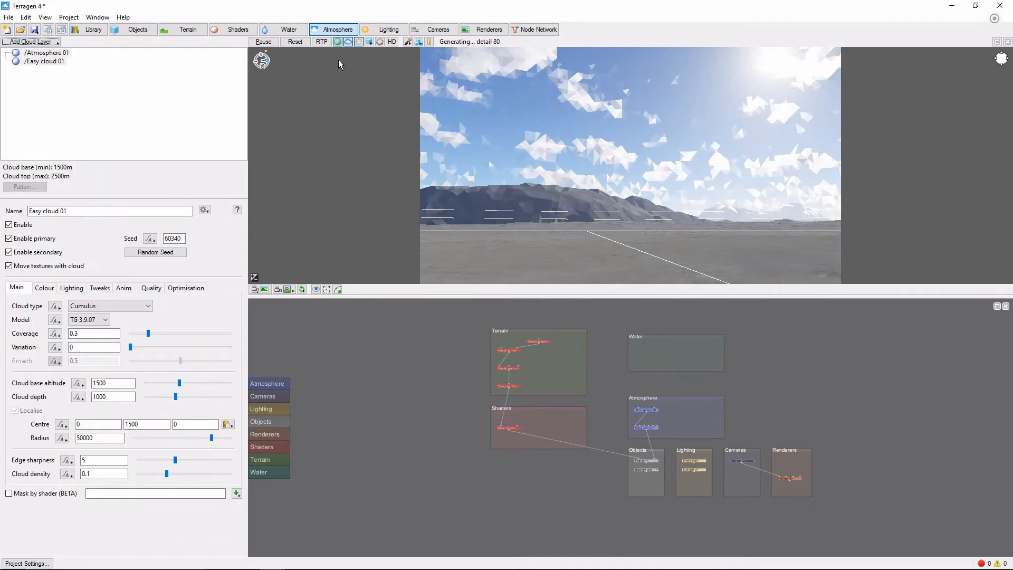
- Turn on the RTP ray-traced preview to see the cumulus clouds over the mountains
left_click(322, 41)
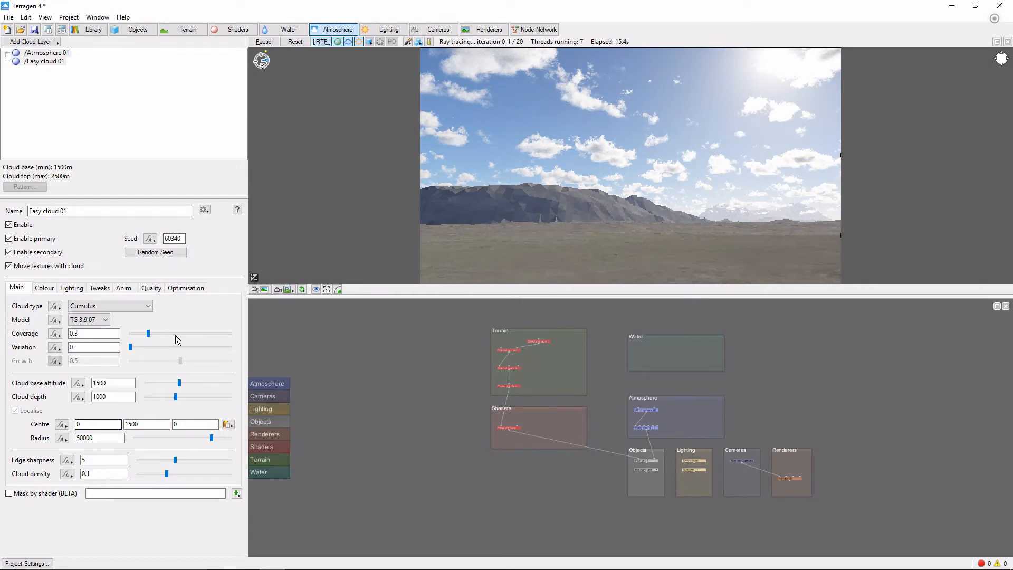
- Set Easy cloud 01 coverage to 0.73, base altitude about 2019.61m, depth about 2644
left_click_drag(148, 333, 175, 333)
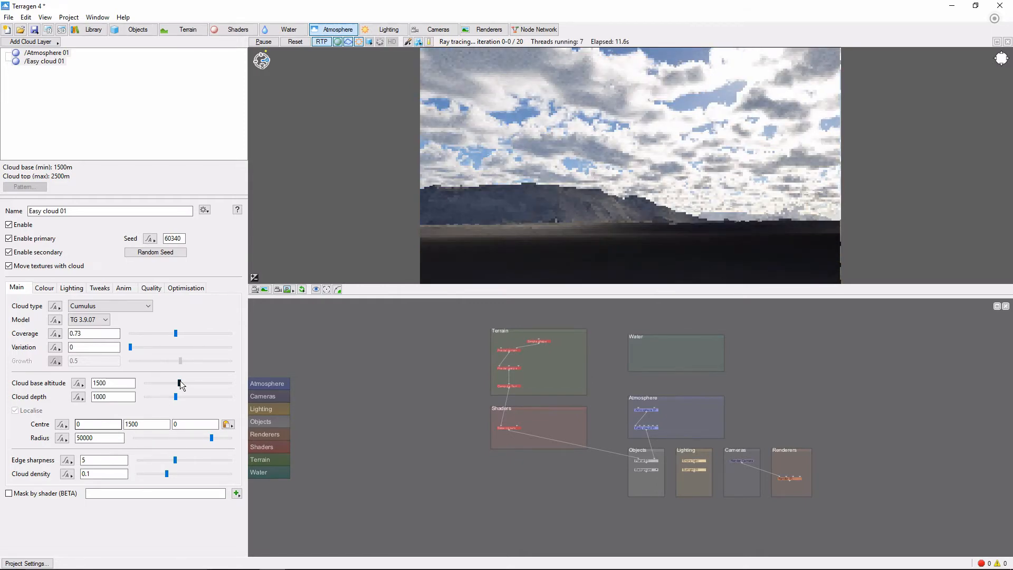
left_click_drag(181, 382, 185, 382)
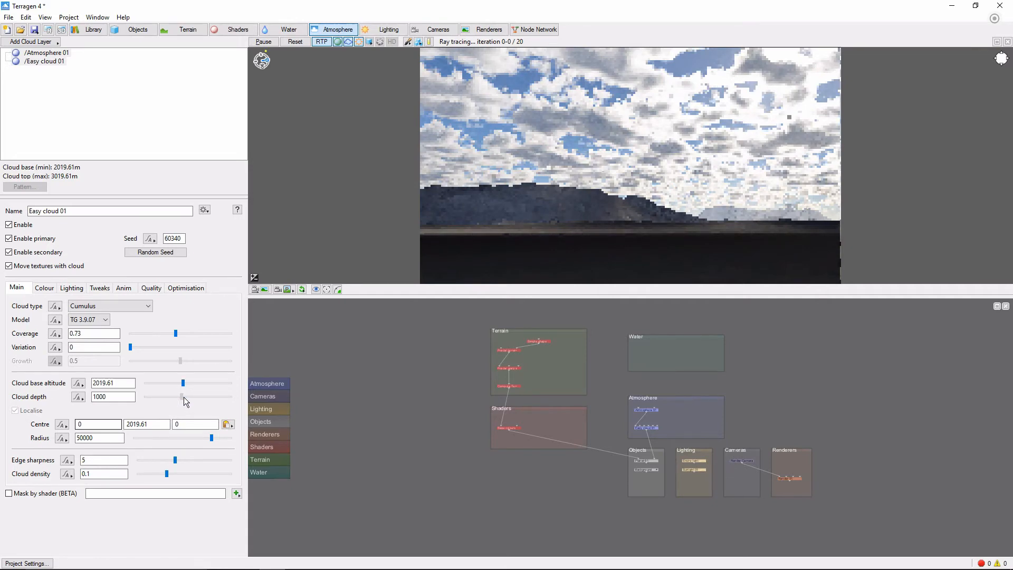
left_click_drag(181, 396, 186, 397)
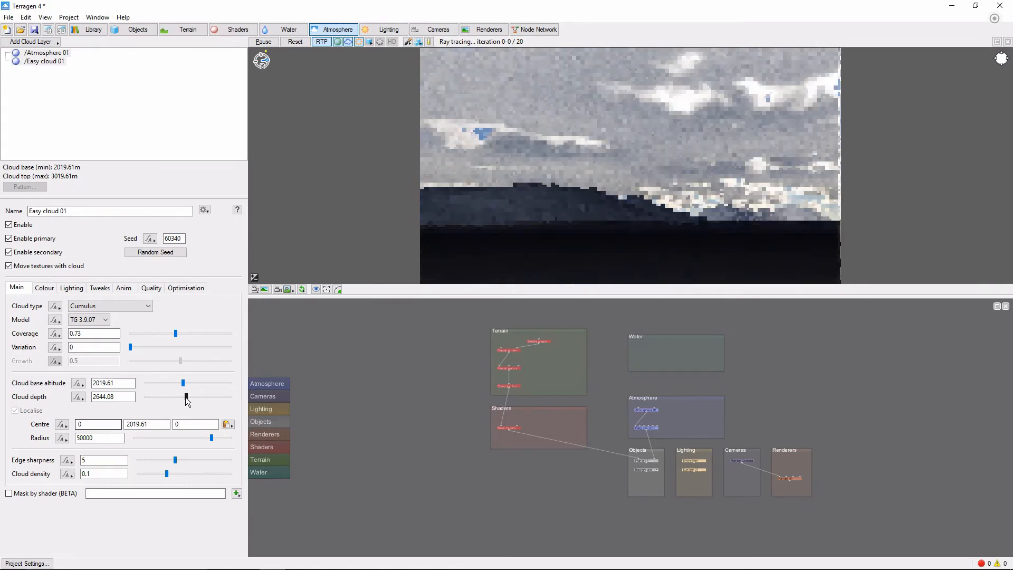
- Reduce Easy cloud 01's cloud depth to about 673.1 for shallower clouds
left_click_drag(185, 397, 167, 396)
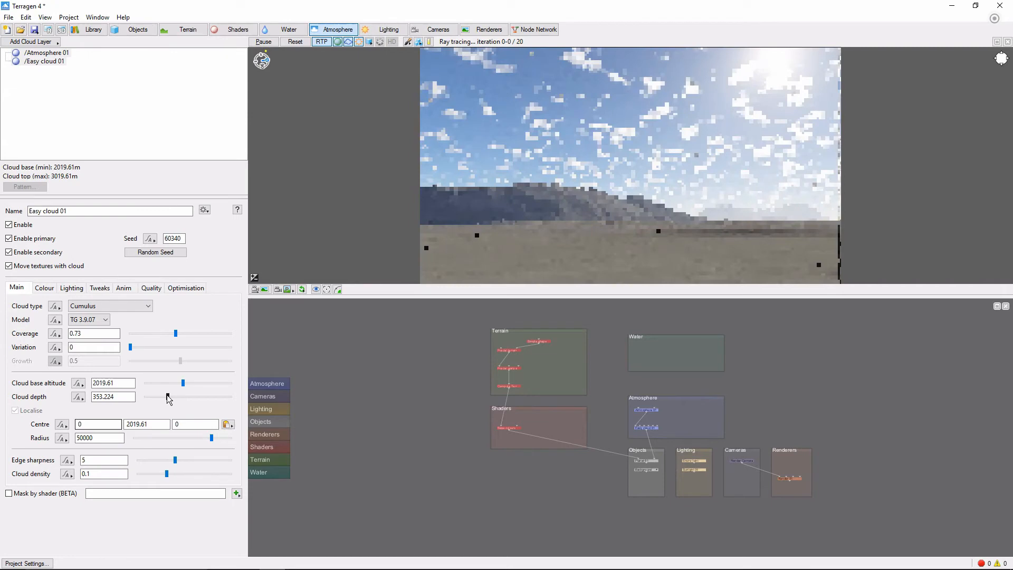
mouse_move(173, 400)
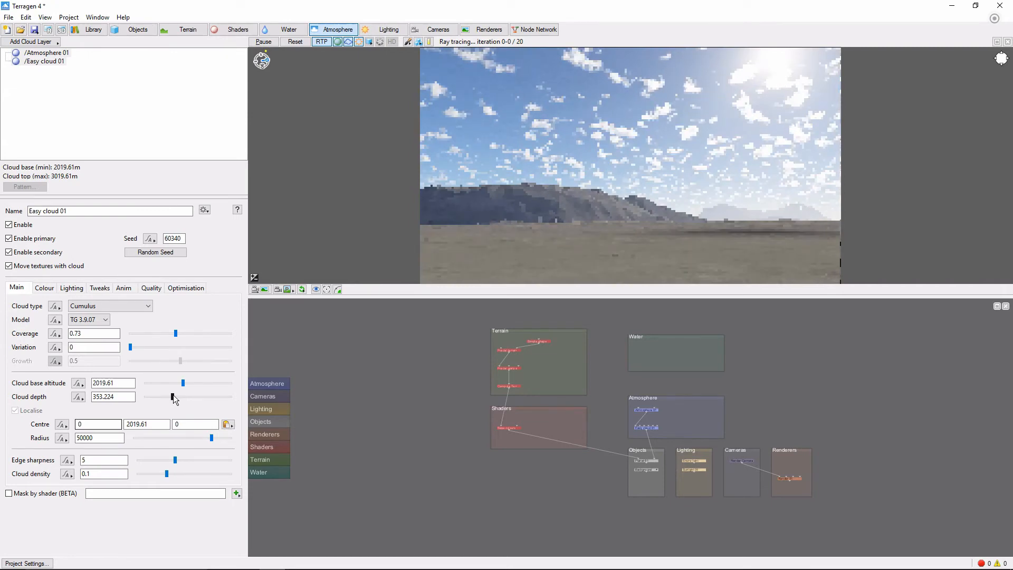
left_click_drag(175, 397, 172, 397)
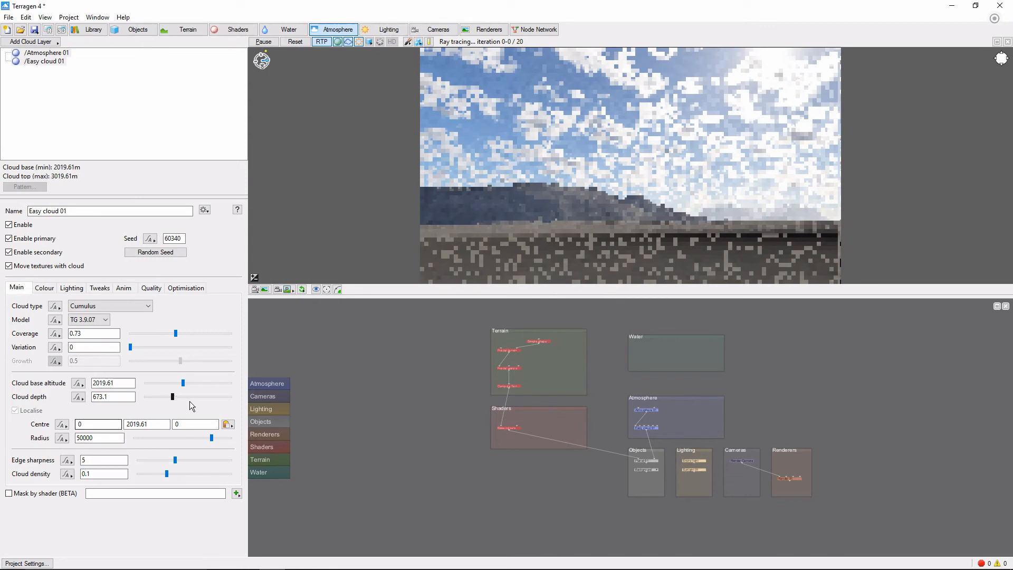
mouse_move(196, 414)
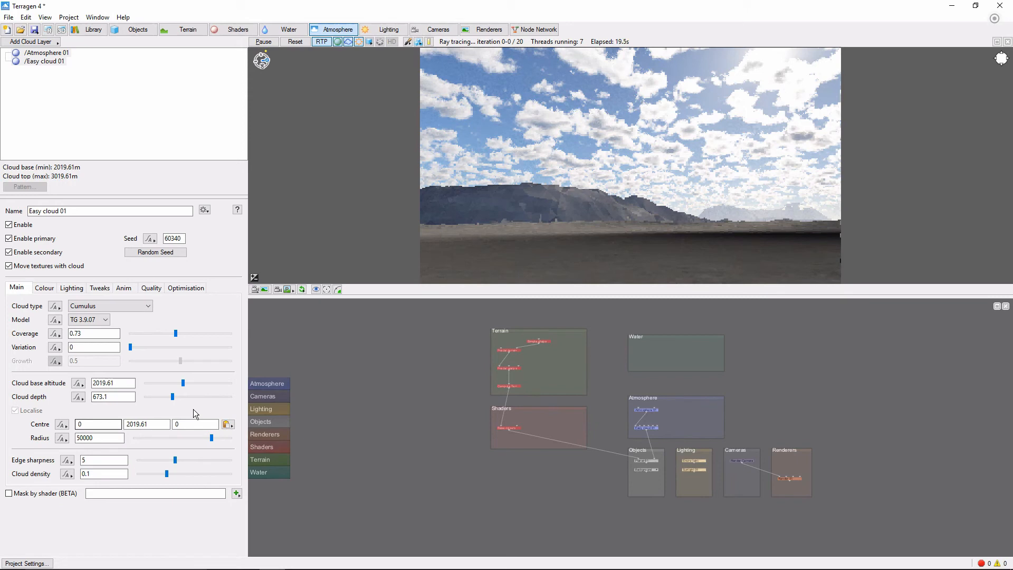
- Randomize the cloud seed, changing it from 60340 to 63614
left_click(147, 424)
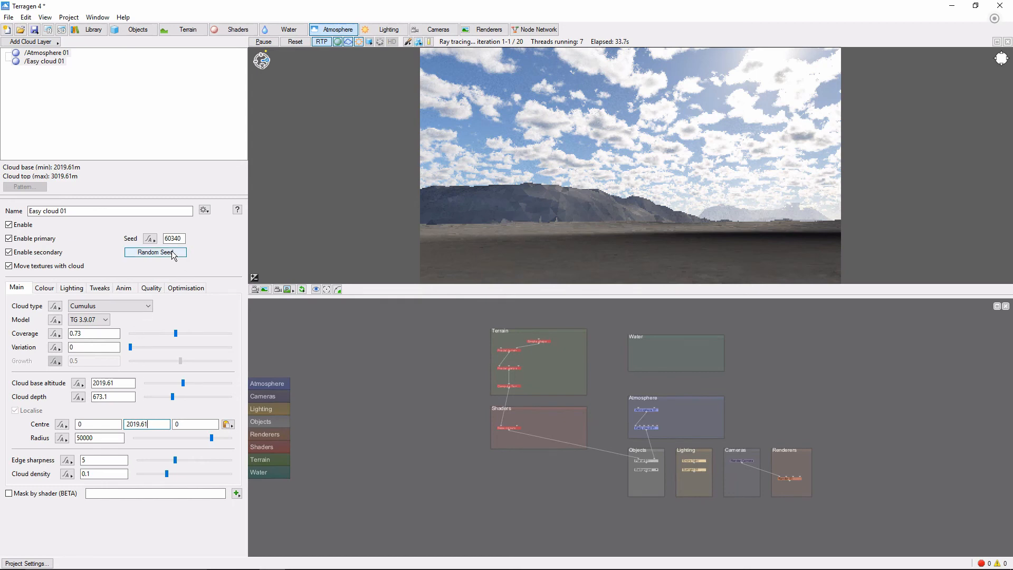
left_click(155, 252)
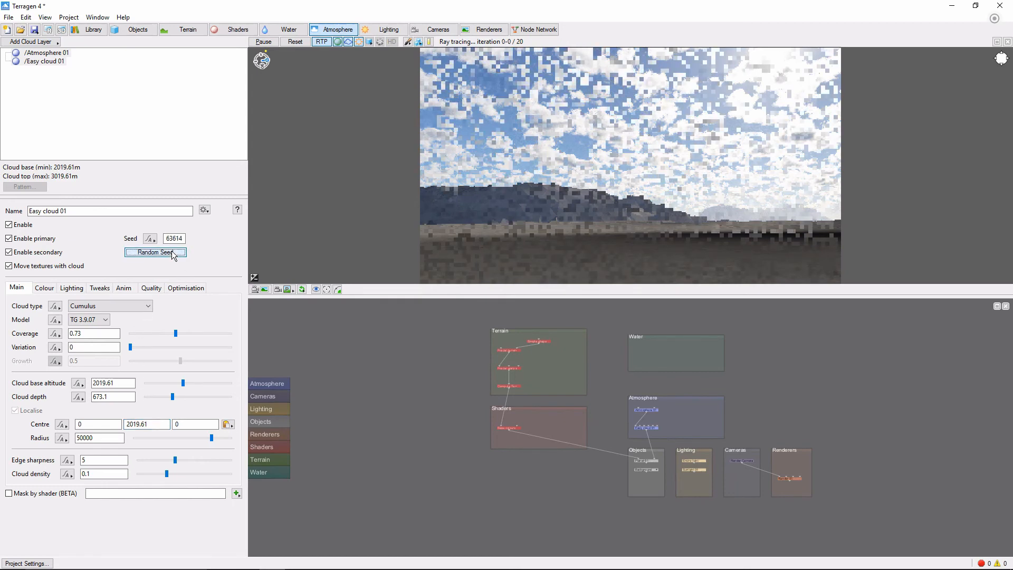
left_click(155, 252)
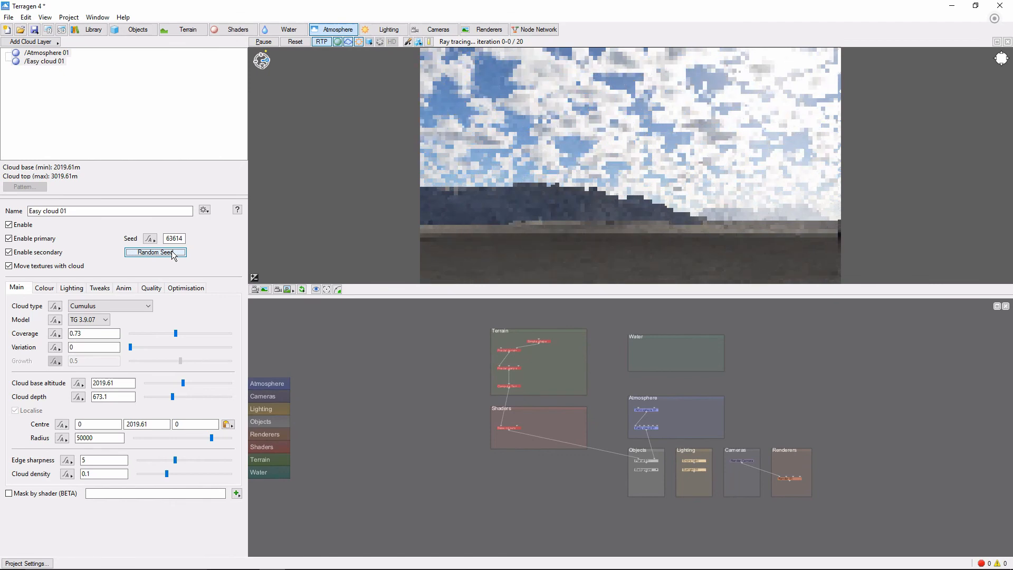